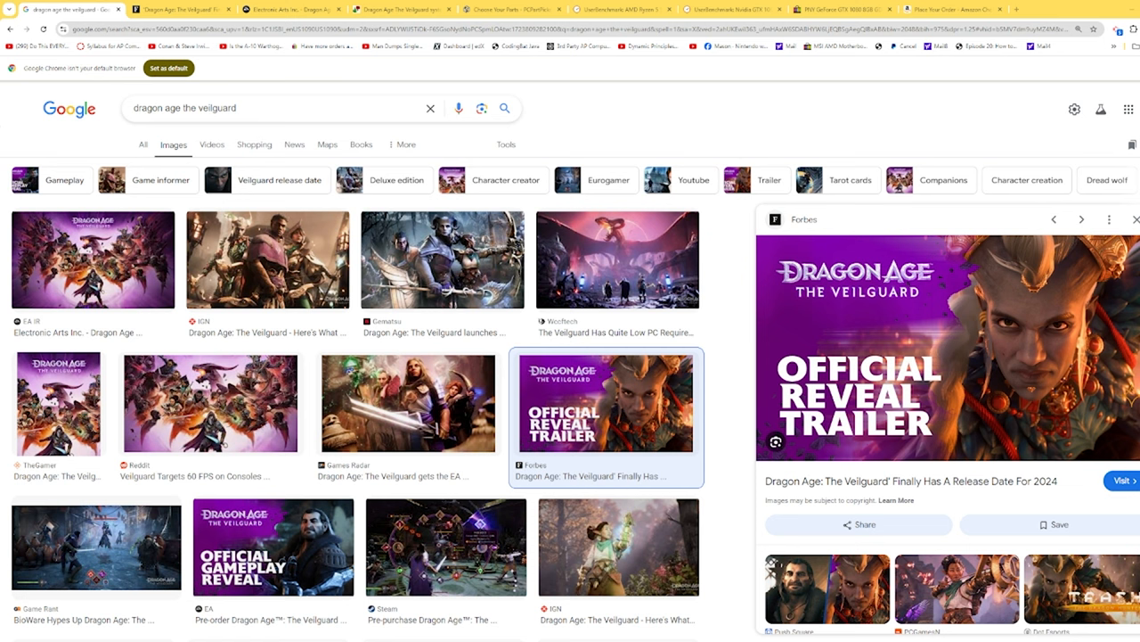
pyautogui.moveTo(725, 277)
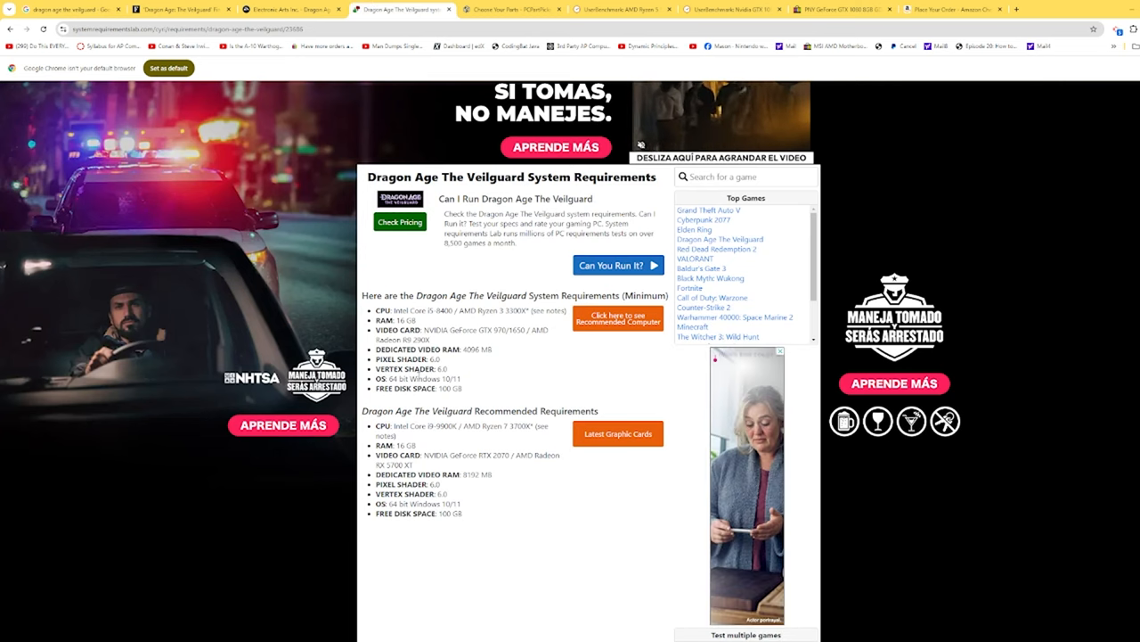
# Highlight Veilguard's recommended specs: i9-9900K or Ryzen 7 3700X, 16 GB RAM, RTX 2070.
pyautogui.doubleClick(382, 426)
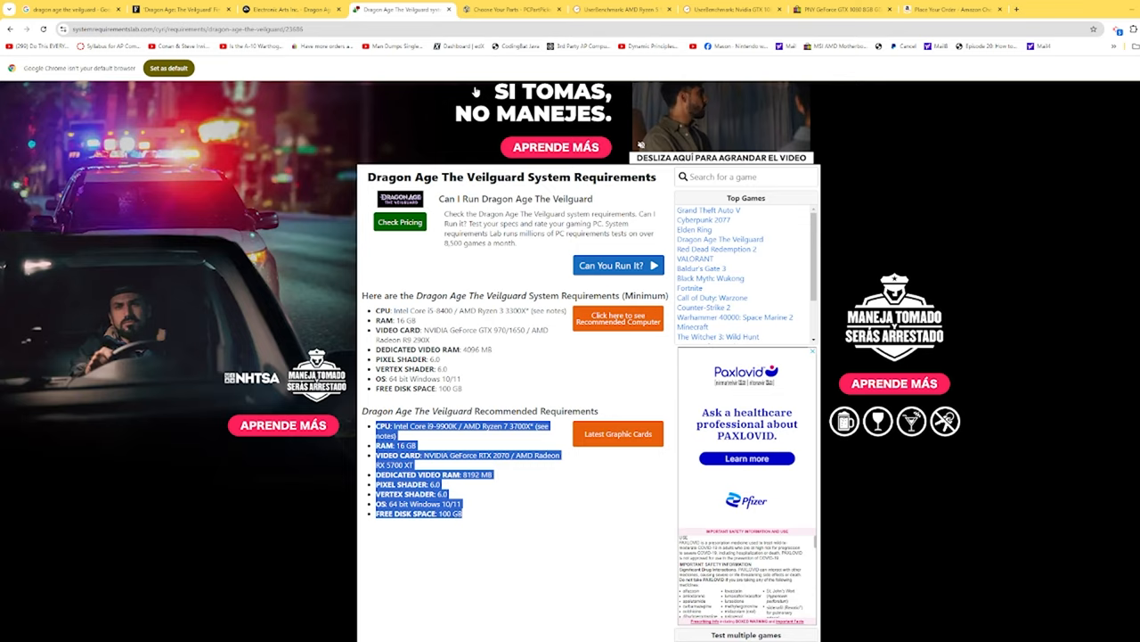
# Show the PCPartPicker build with Ryzen 5 5500, B450M board, 16 GB RAM, 1 TB SSD.
pyautogui.click(512, 10)
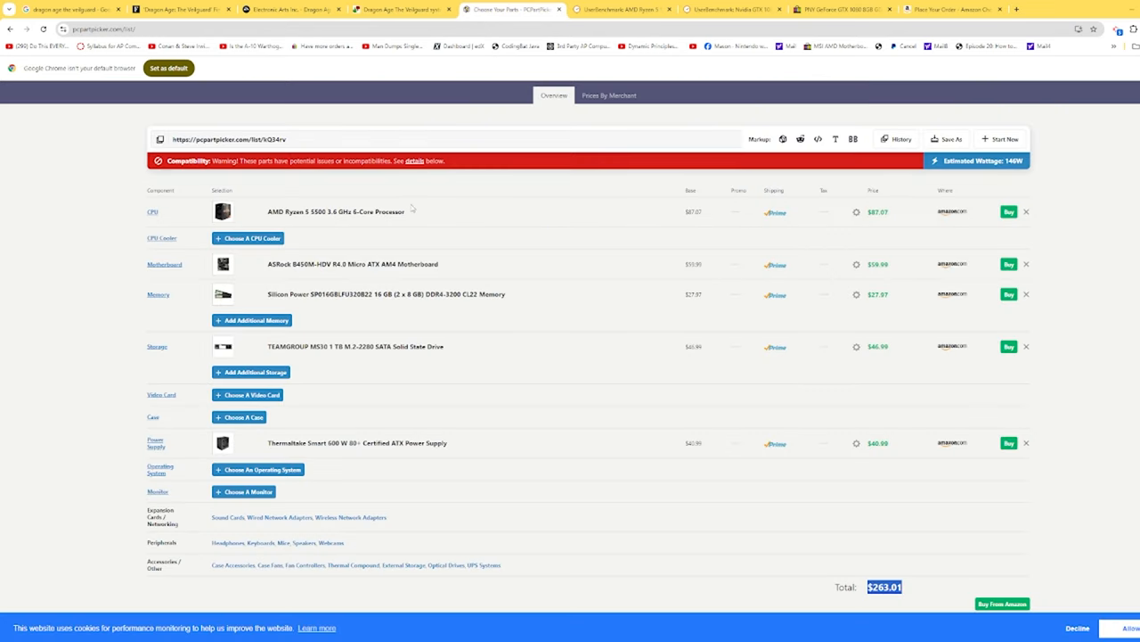
pyautogui.moveTo(335, 211)
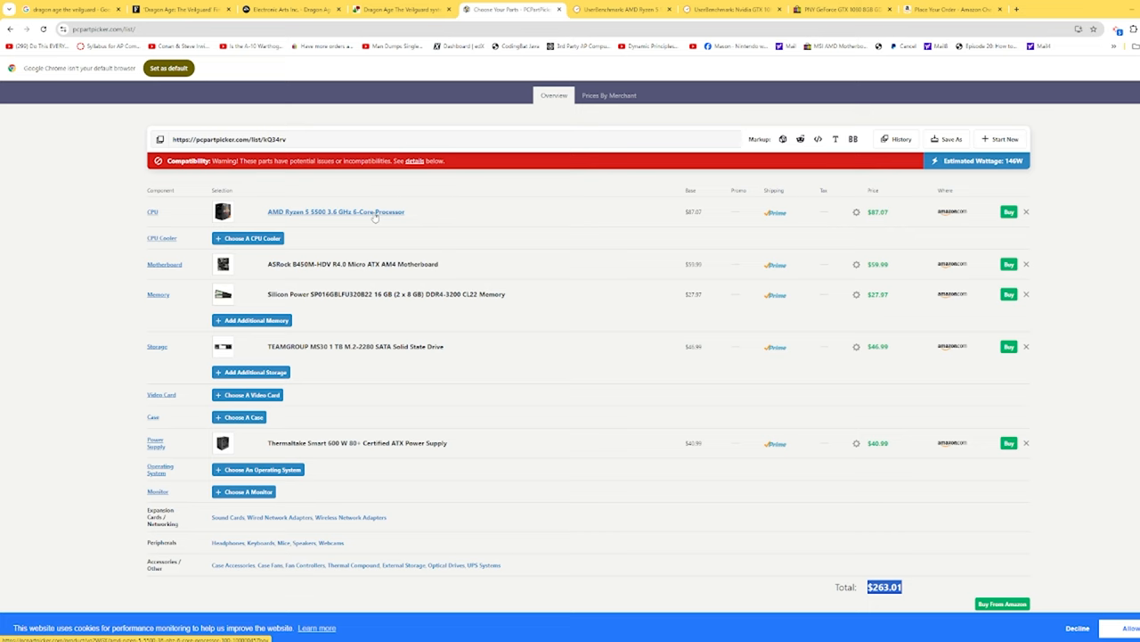
pyautogui.moveTo(367, 217)
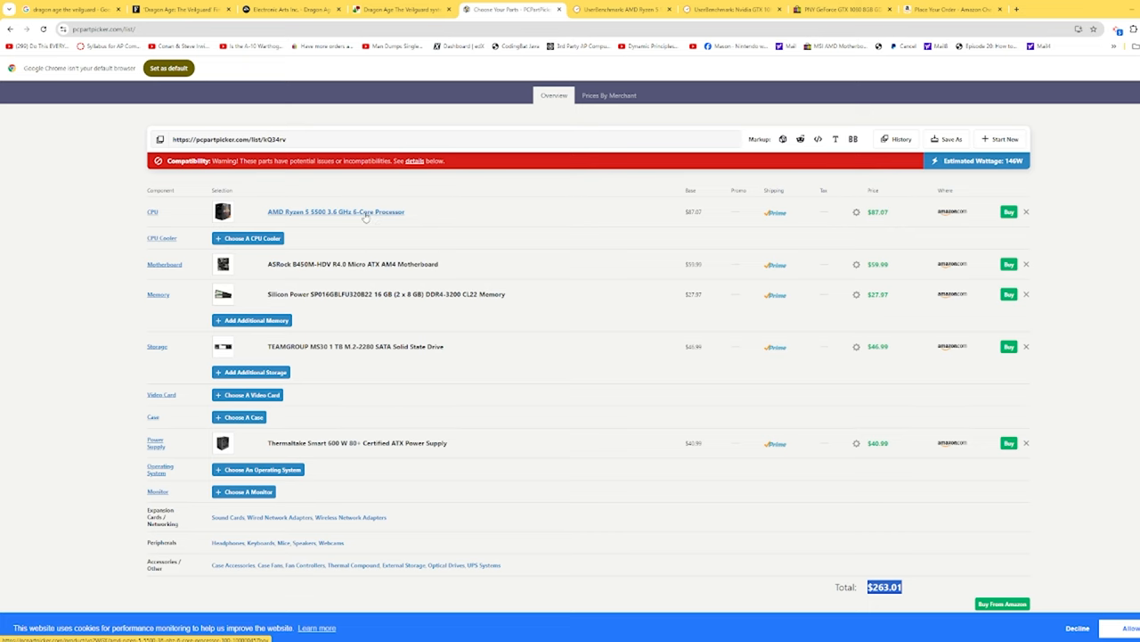
# View UserBenchmark's Ryzen 7 3700X versus Ryzen 5 5500 speed comparison.
pyautogui.click(619, 10)
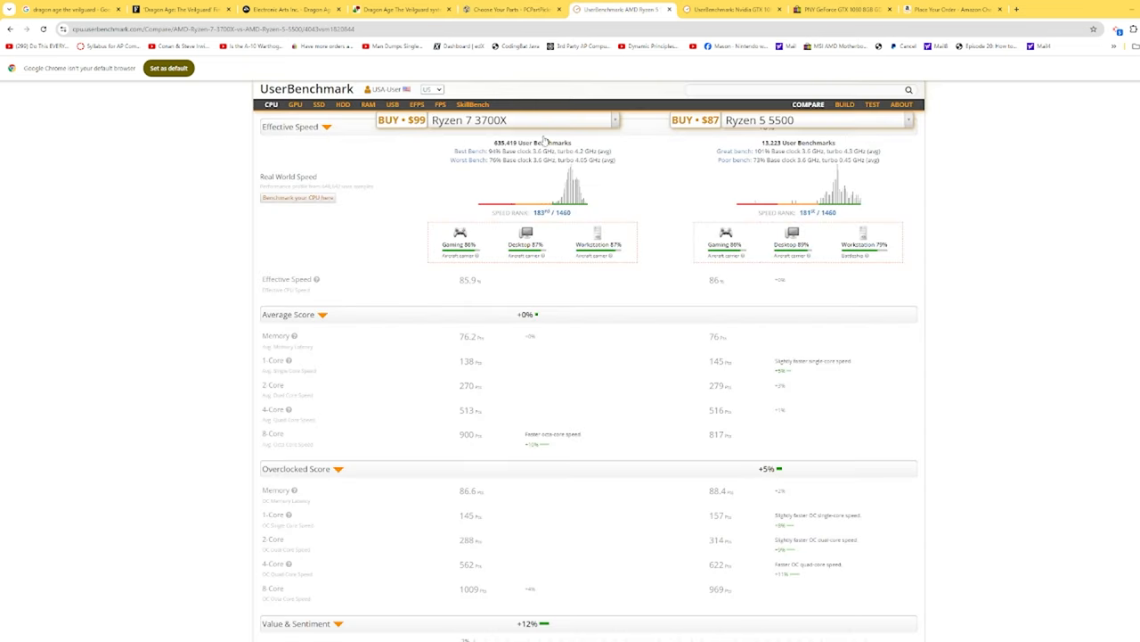
pyautogui.moveTo(637, 386)
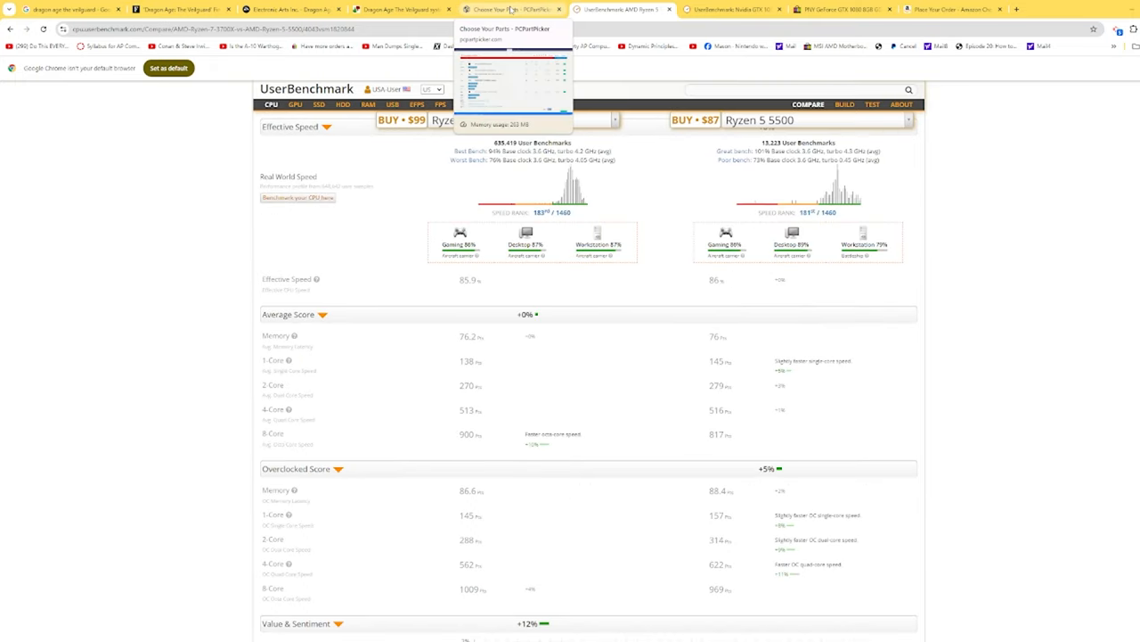
# Return to the PCPartPicker build to check the $59.99 motherboard and $263.01 total.
pyautogui.click(512, 9)
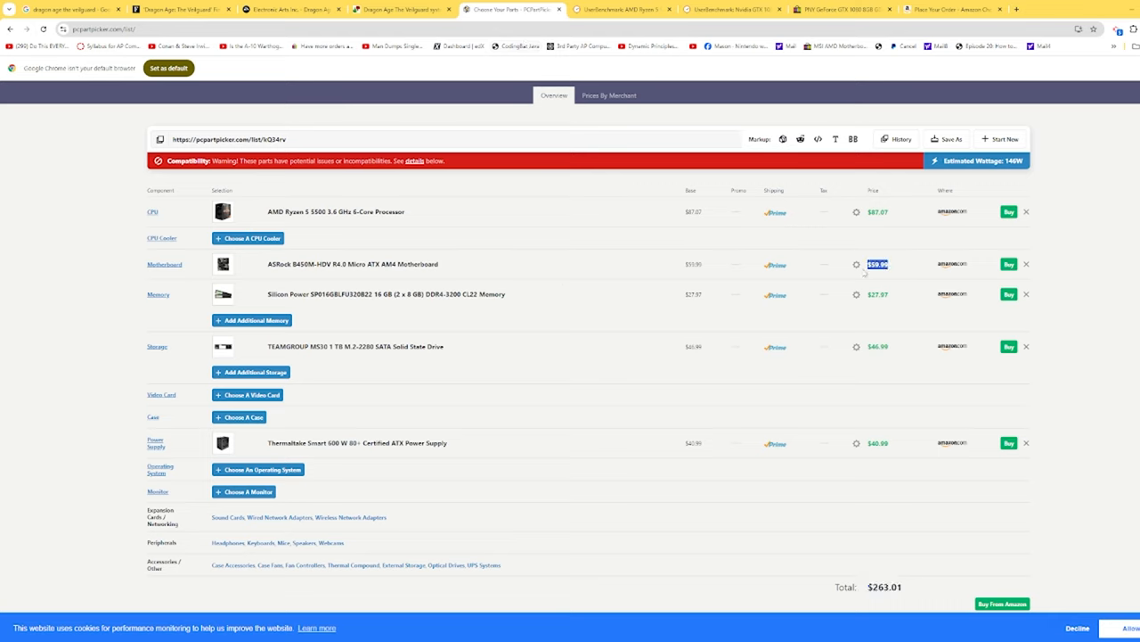
pyautogui.moveTo(208, 168)
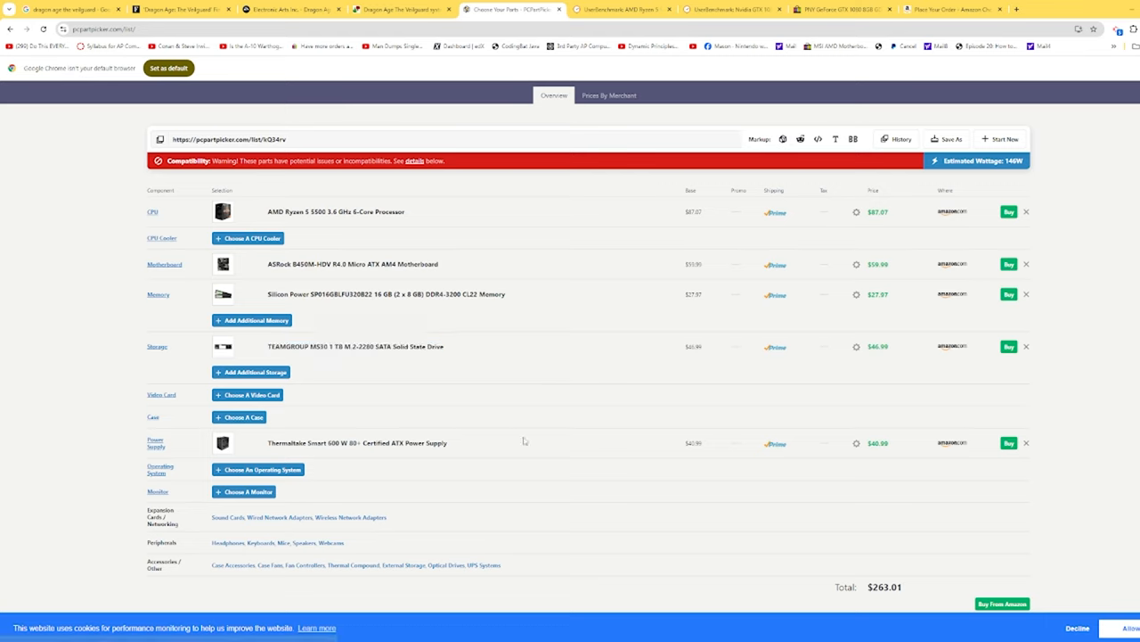
pyautogui.moveTo(934, 598)
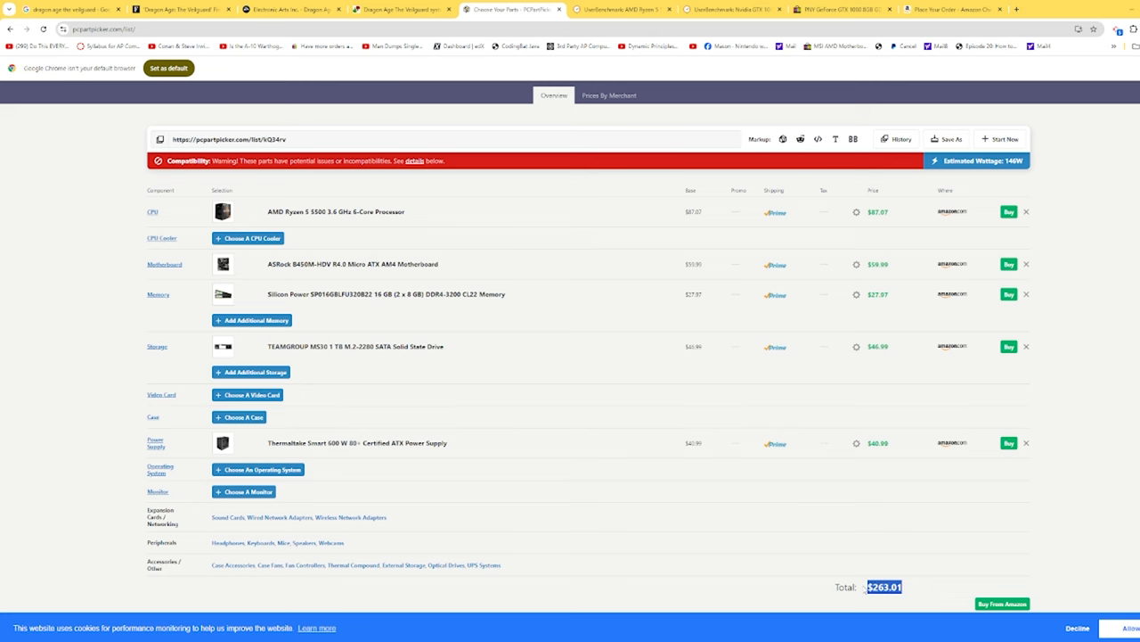
# View the eBay listing for a used PNY GeForce GTX 1080 8GB at US $89.99.
pyautogui.click(401, 9)
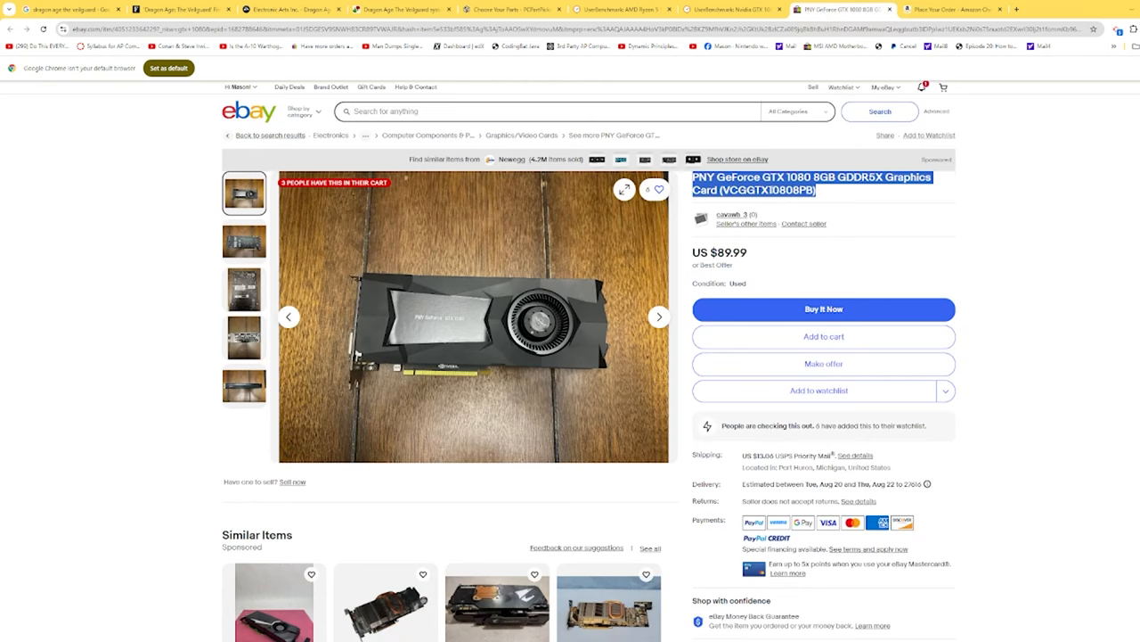
pyautogui.moveTo(765, 256)
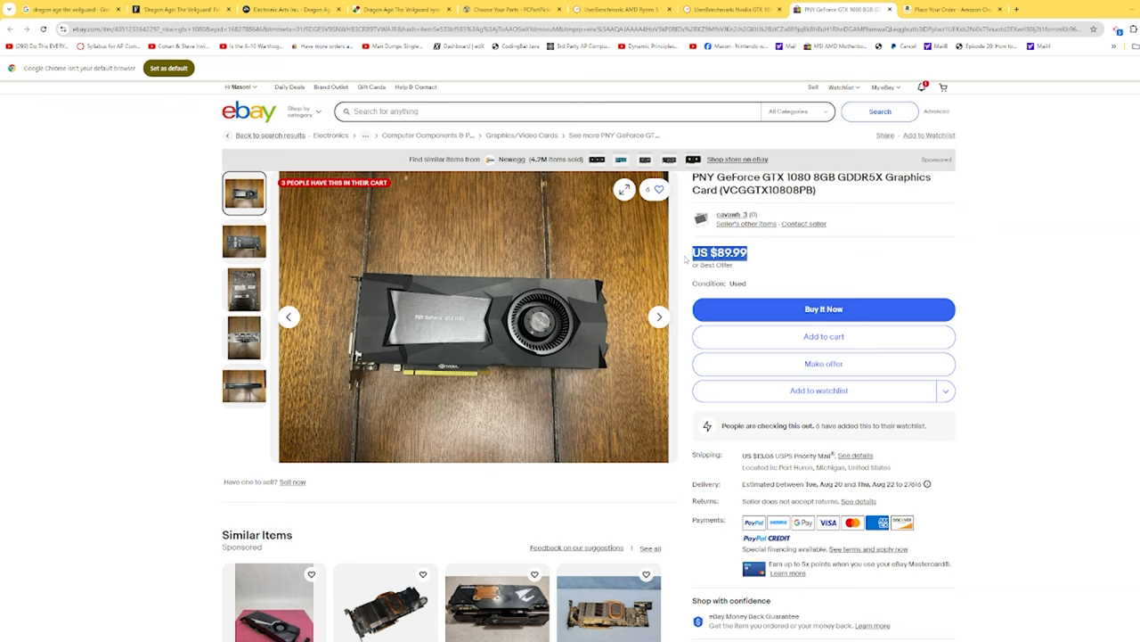
# Scroll through UserBenchmark's RTX 2070 versus GTX 1080 game FPS results.
pyautogui.click(731, 9)
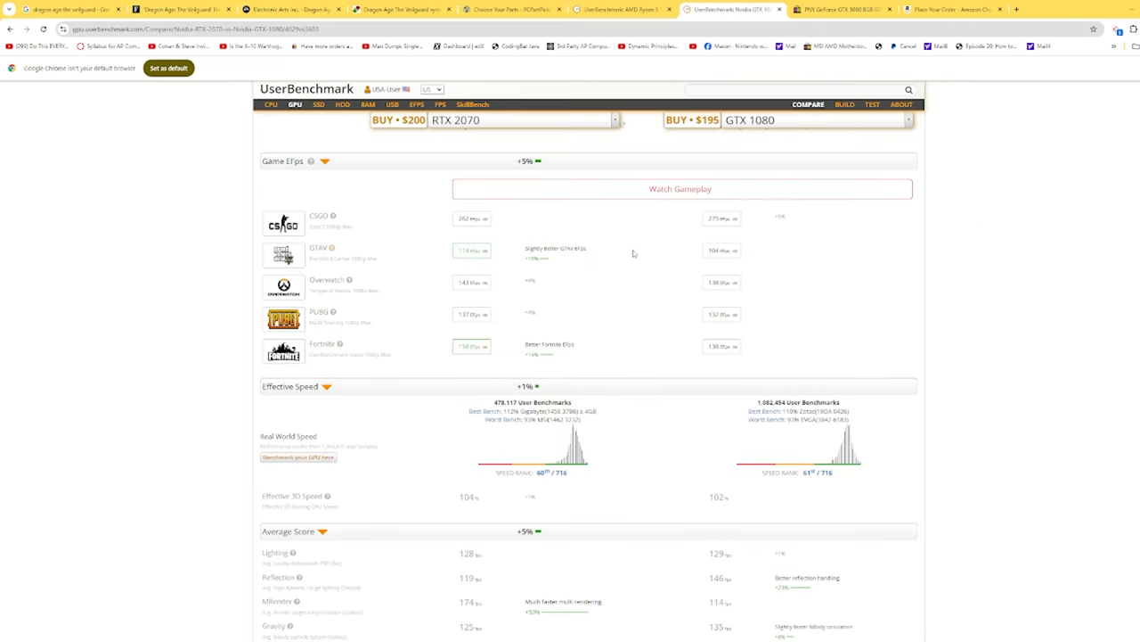
pyautogui.scroll(-3)
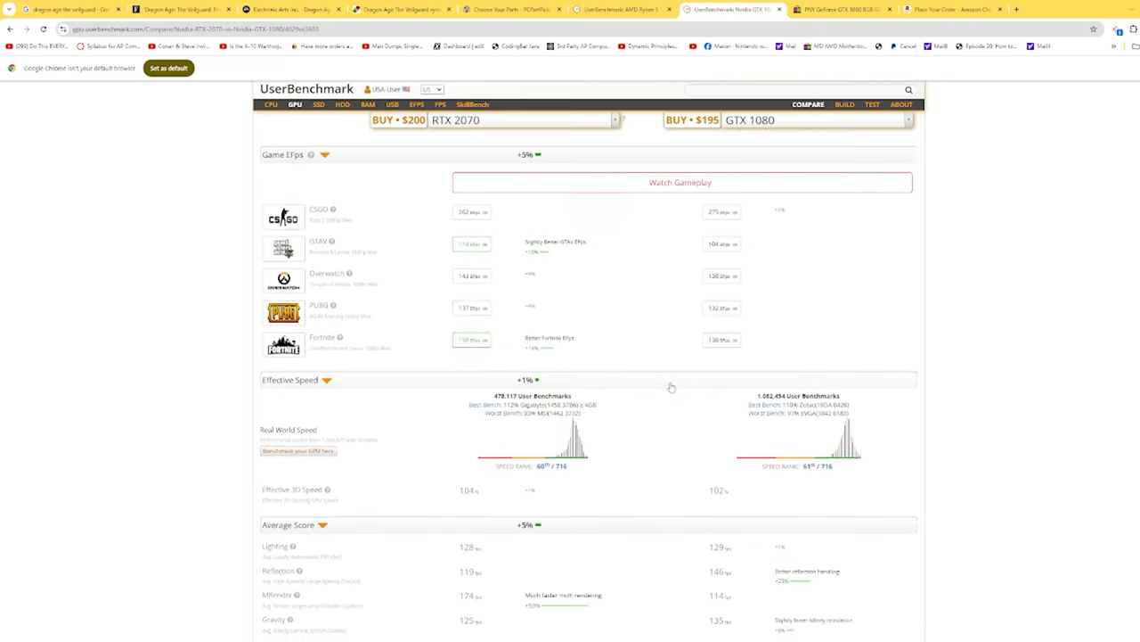
pyautogui.scroll(-3)
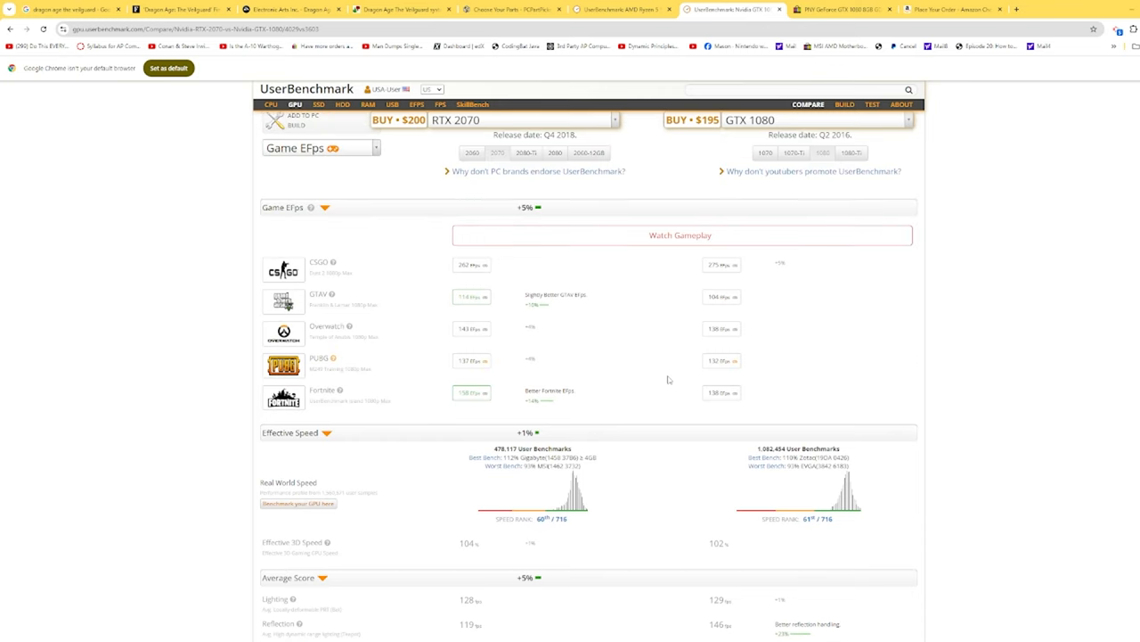
pyautogui.moveTo(671, 368)
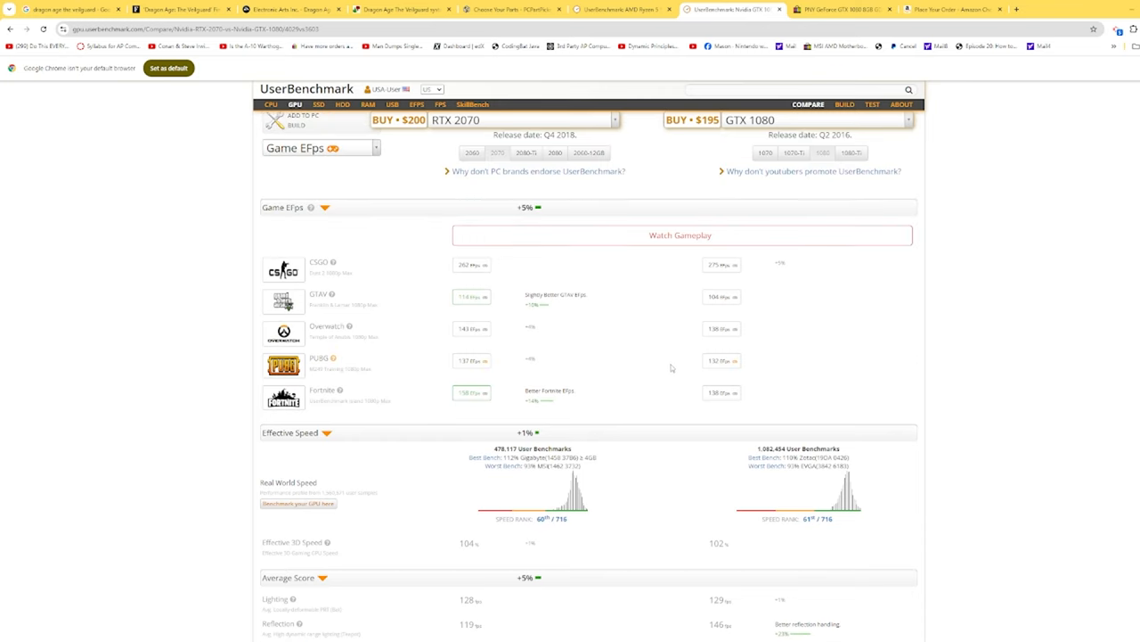
# Review the $51.47 GAMDIAS case checkout on Amazon, then return to PCPartPicker.
pyautogui.click(953, 10)
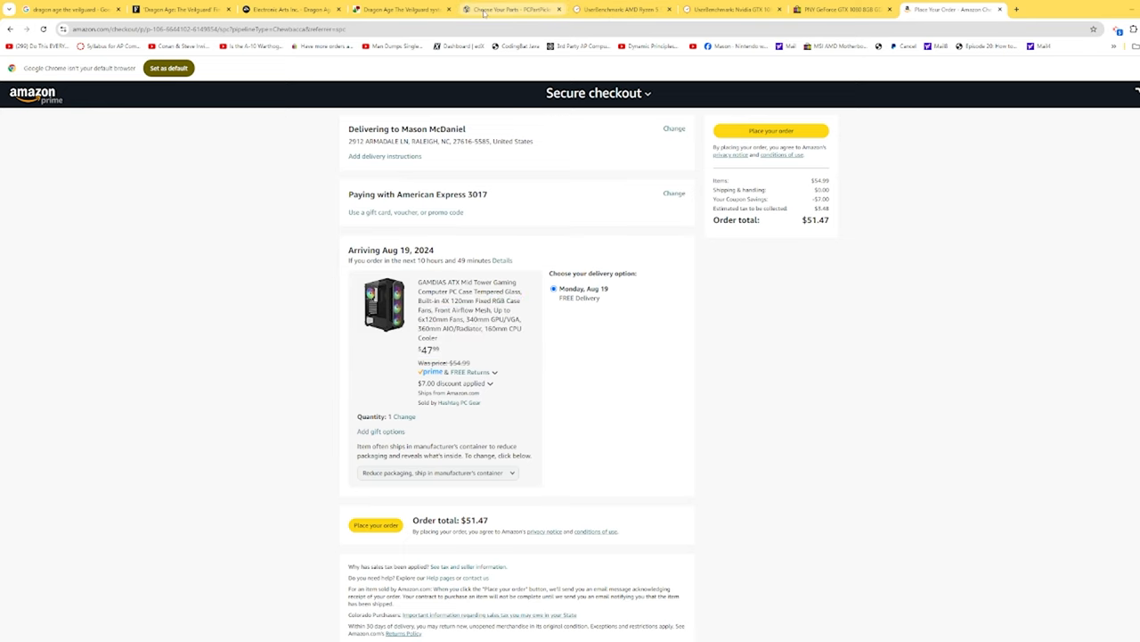
pyautogui.click(512, 10)
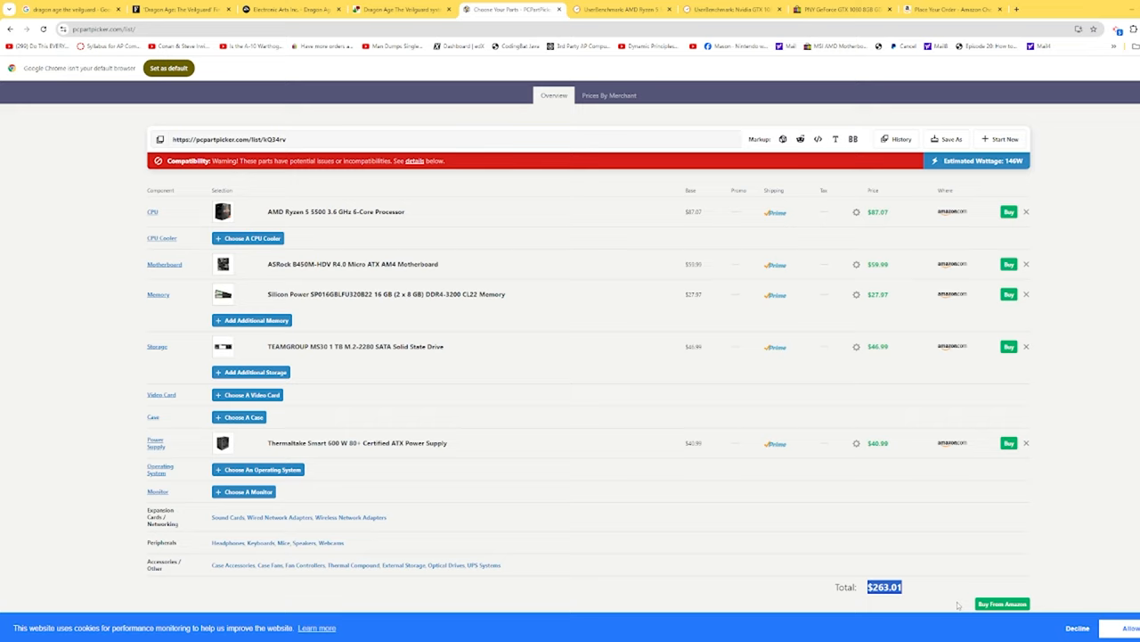